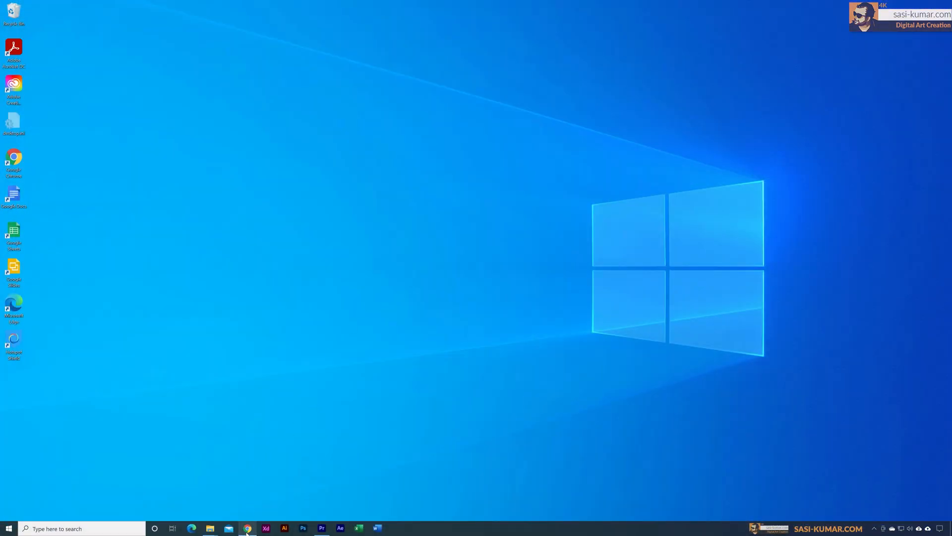
Step: Show the XP-Pen Artist 15.6 Pro page in Chrome, scrolled to its specification table
{"action": "left_click", "coordinate": [247, 528]}
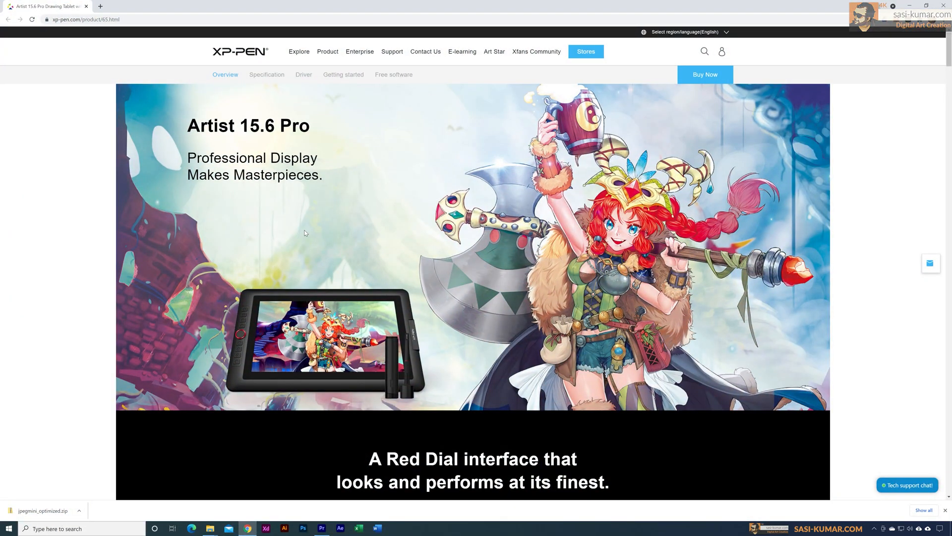
{"action": "scroll", "scroll_direction": "down", "scroll_amount": 3}
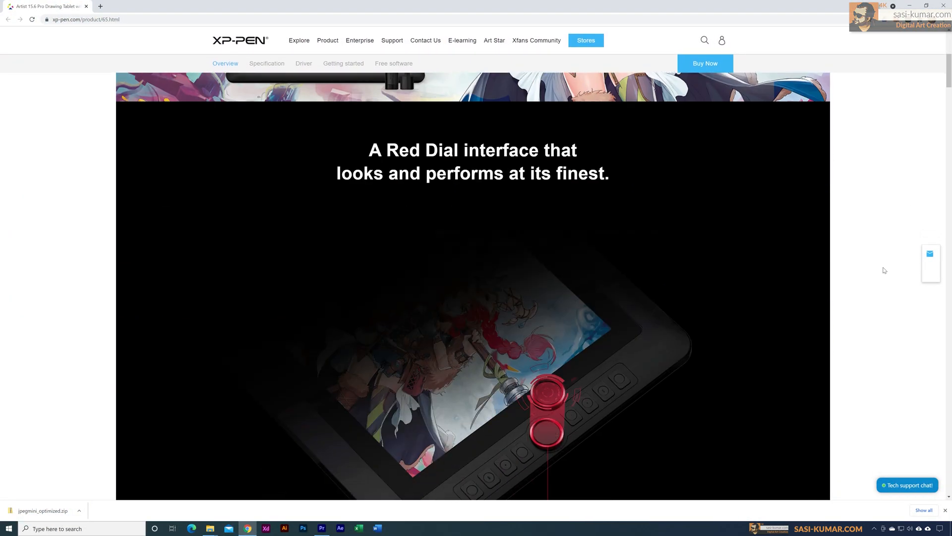
{"action": "scroll", "scroll_direction": "down", "scroll_amount": 3}
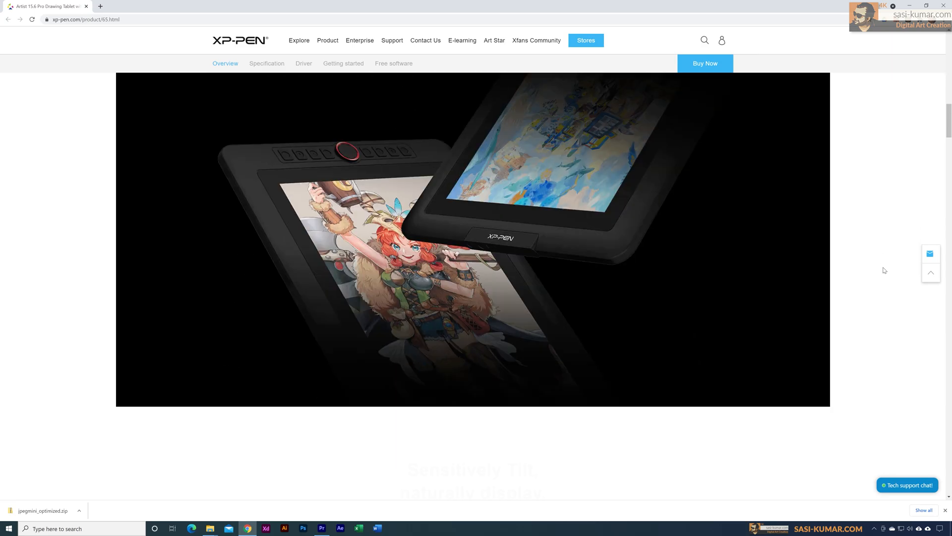
{"action": "scroll", "scroll_direction": "down", "scroll_amount": 3}
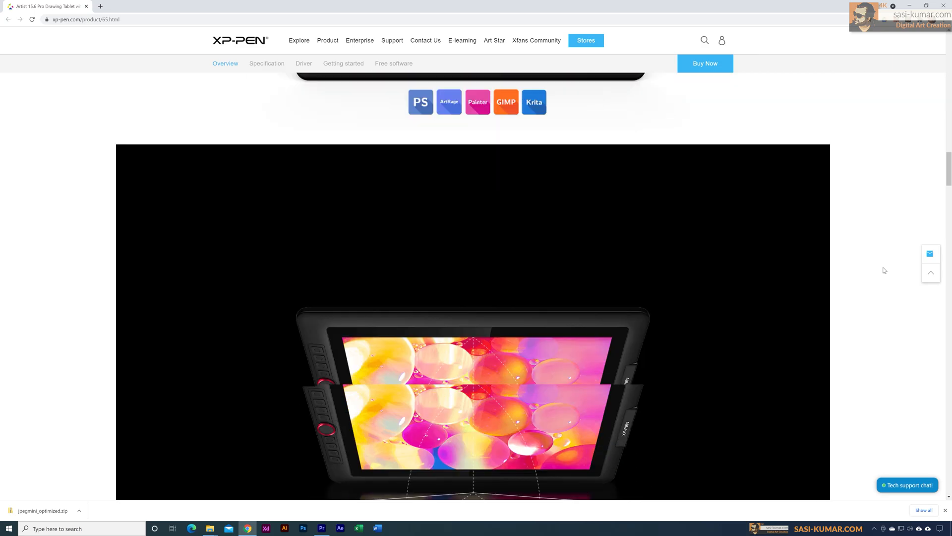
{"action": "scroll", "scroll_direction": "down", "scroll_amount": 3}
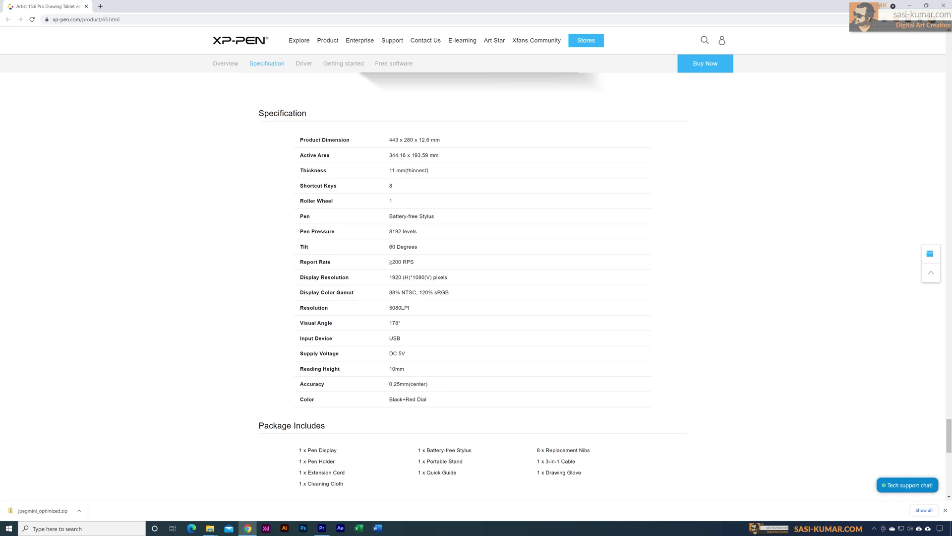
{"action": "double_click", "coordinate": [402, 231]}
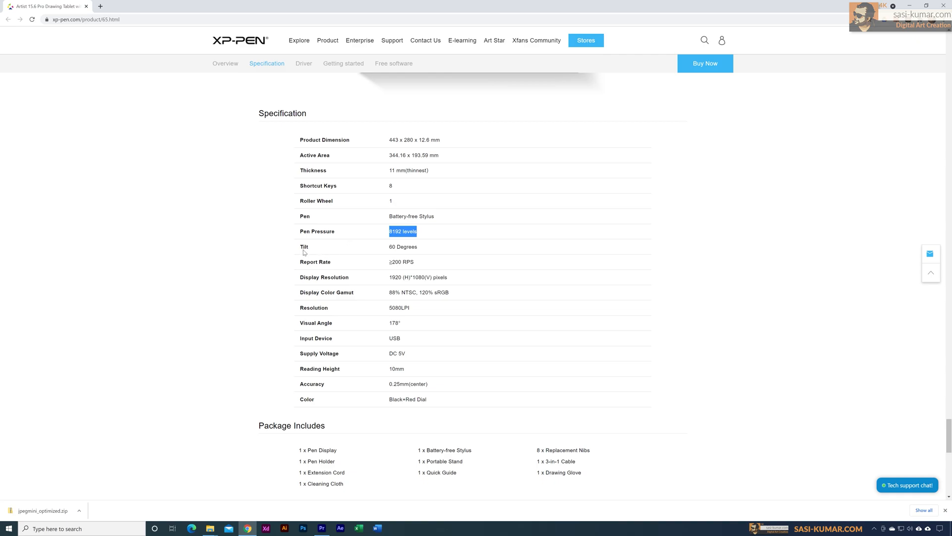
{"action": "left_click_drag", "start_coordinate": [417, 231], "coordinate": [393, 246]}
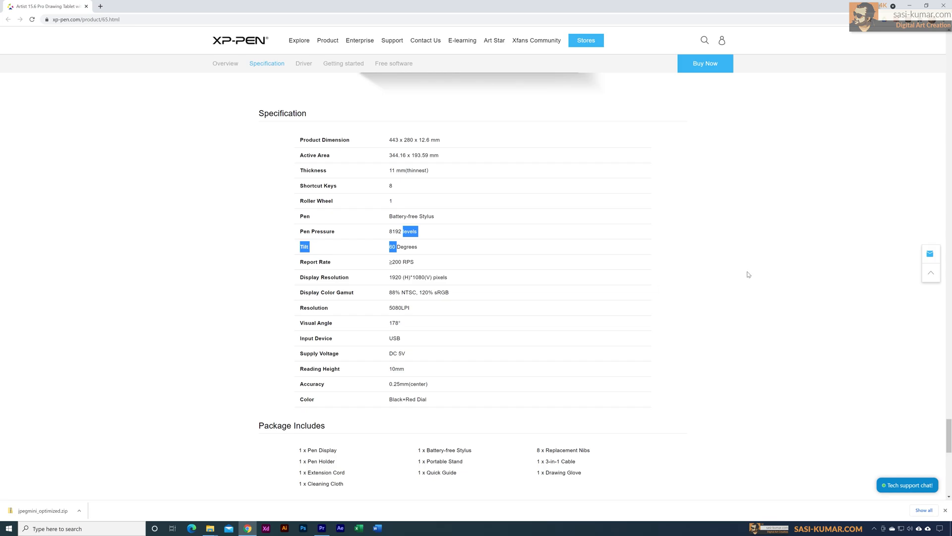
{"action": "left_click", "coordinate": [225, 63]}
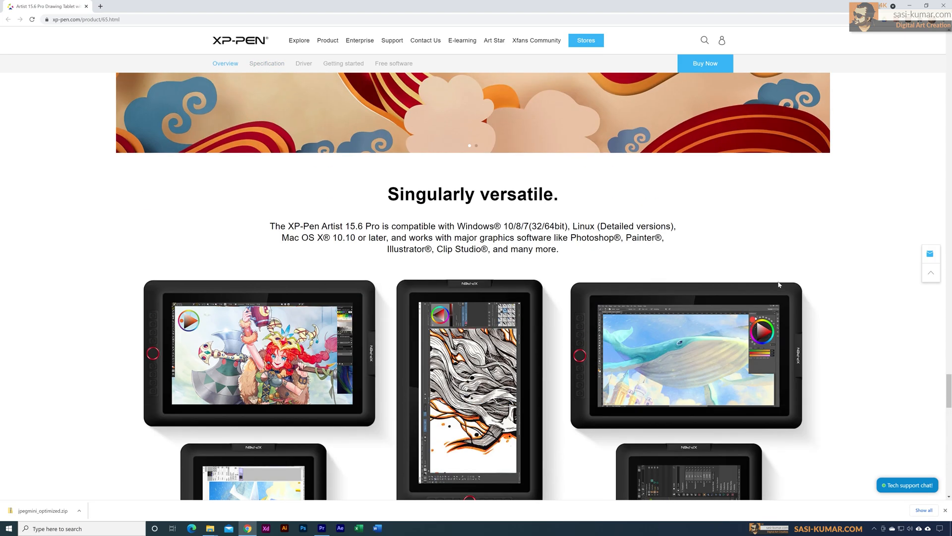
{"action": "scroll", "scroll_direction": "down", "scroll_amount": 3}
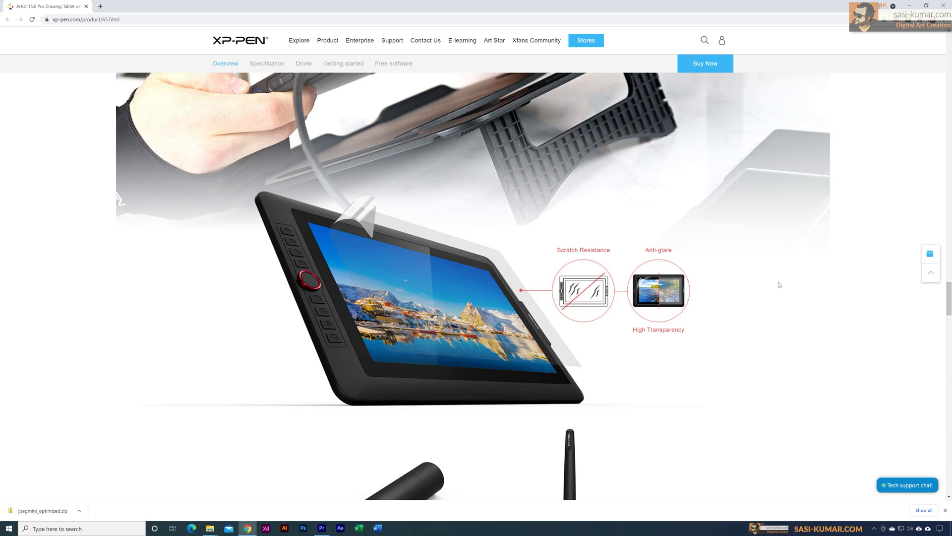
{"action": "scroll", "scroll_direction": "down", "scroll_amount": 3}
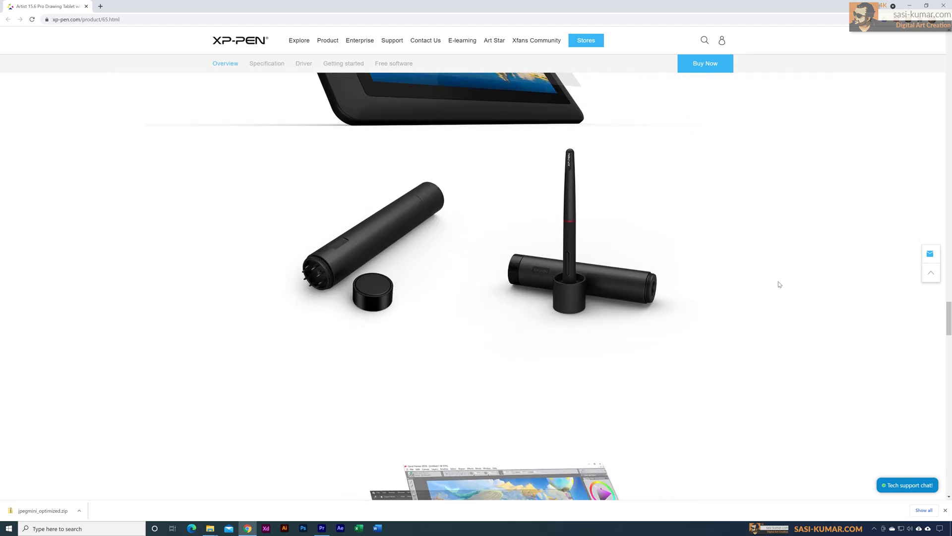
{"action": "left_click", "coordinate": [267, 63]}
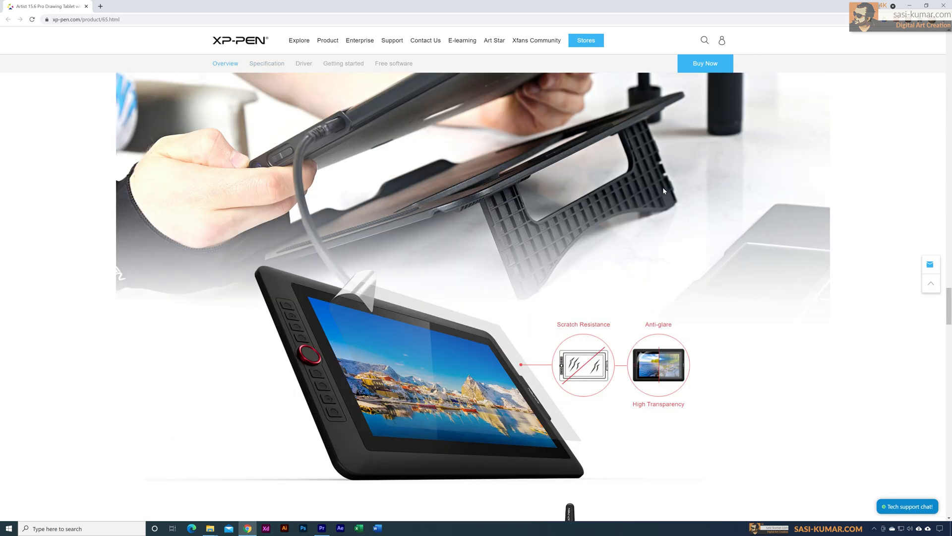
{"action": "scroll", "scroll_direction": "down", "scroll_amount": 3}
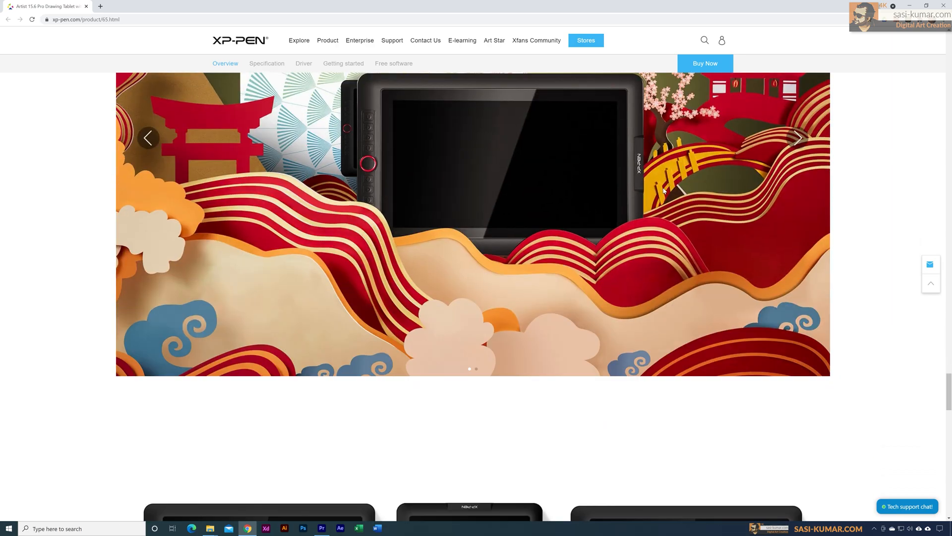
{"action": "left_click", "coordinate": [266, 63]}
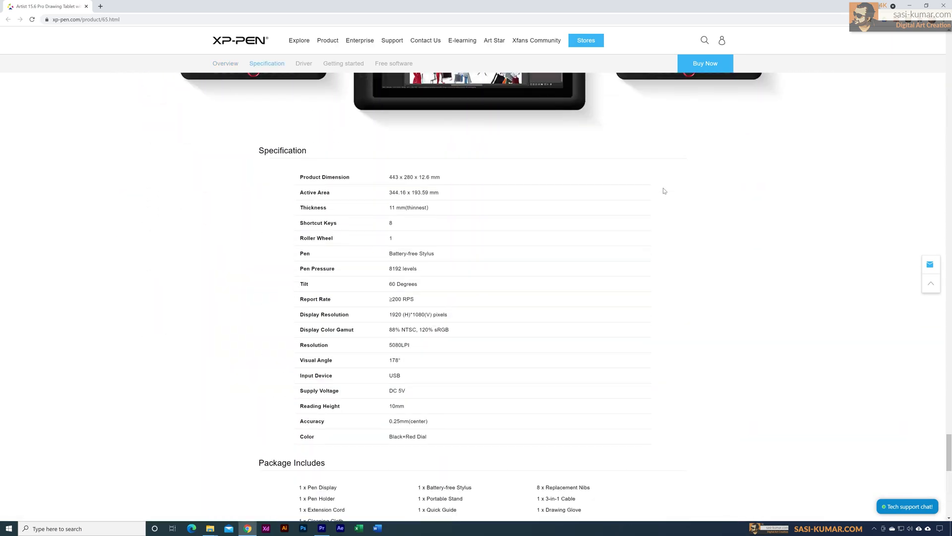
{"action": "scroll", "scroll_direction": "down", "scroll_amount": 3}
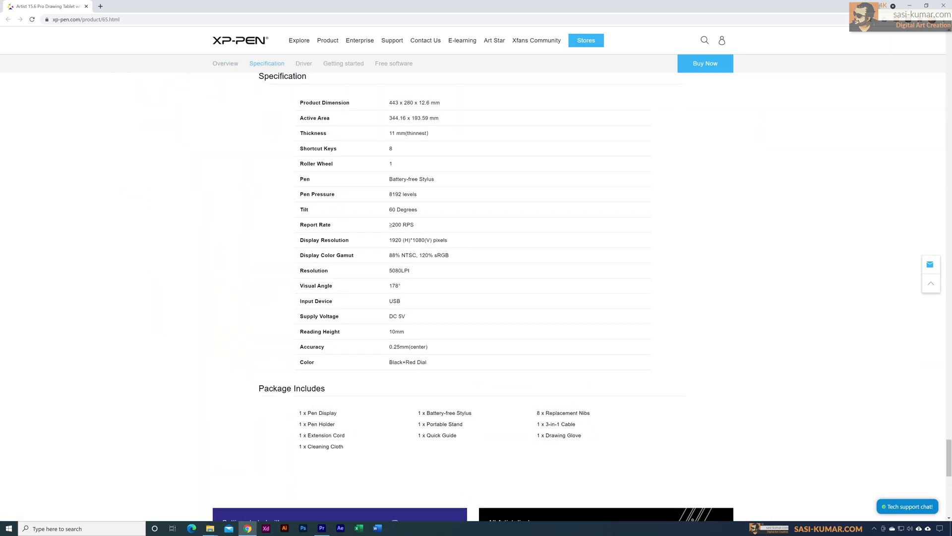
{"action": "double_click", "coordinate": [419, 240]}
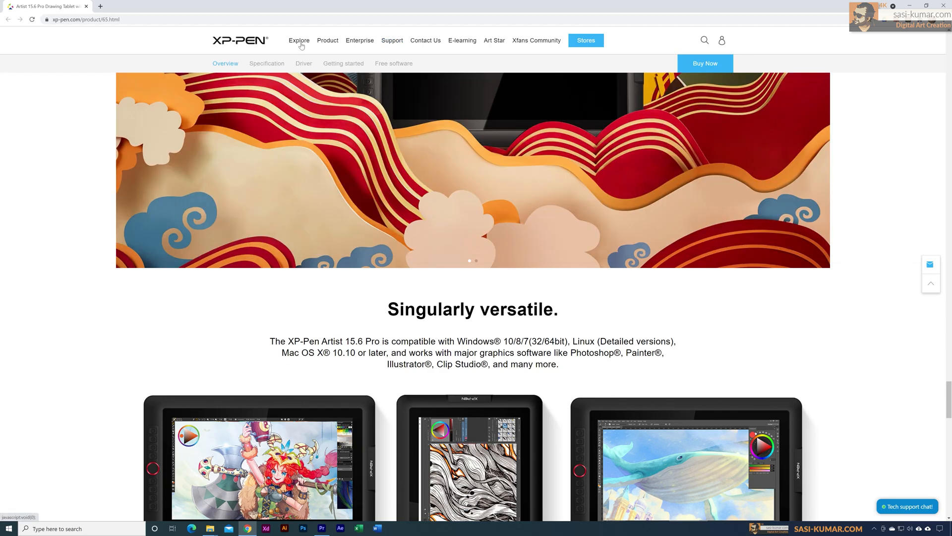
{"action": "mouse_move", "coordinate": [887, 252]}
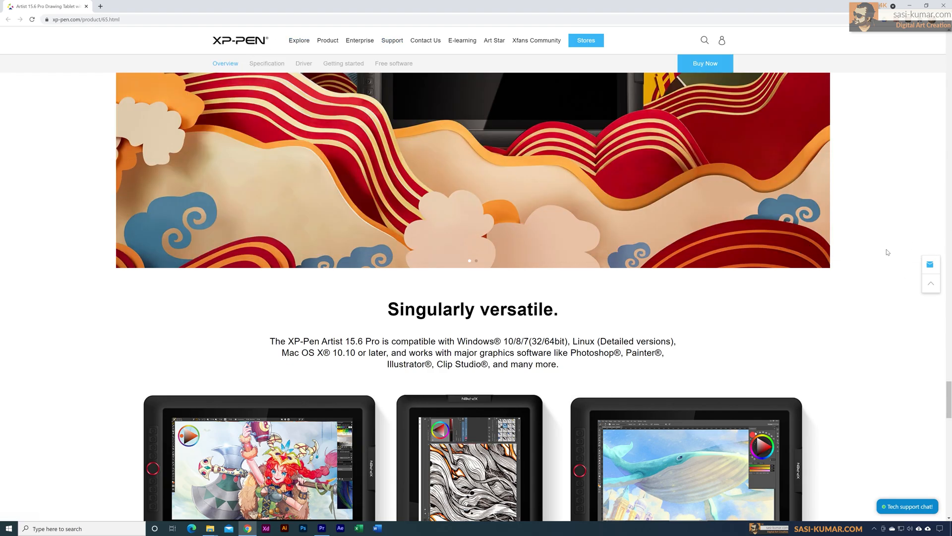
{"action": "left_click", "coordinate": [266, 63]}
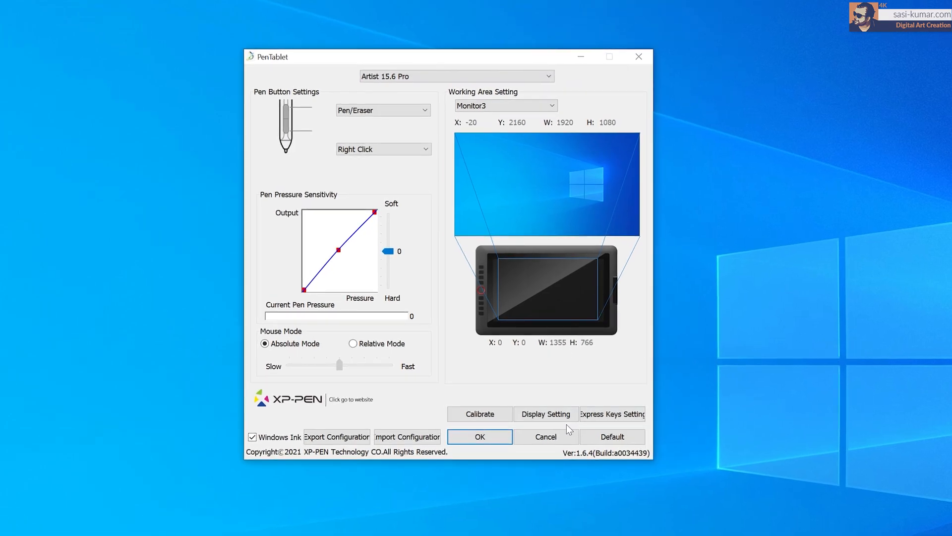
{"action": "mouse_move", "coordinate": [330, 392]}
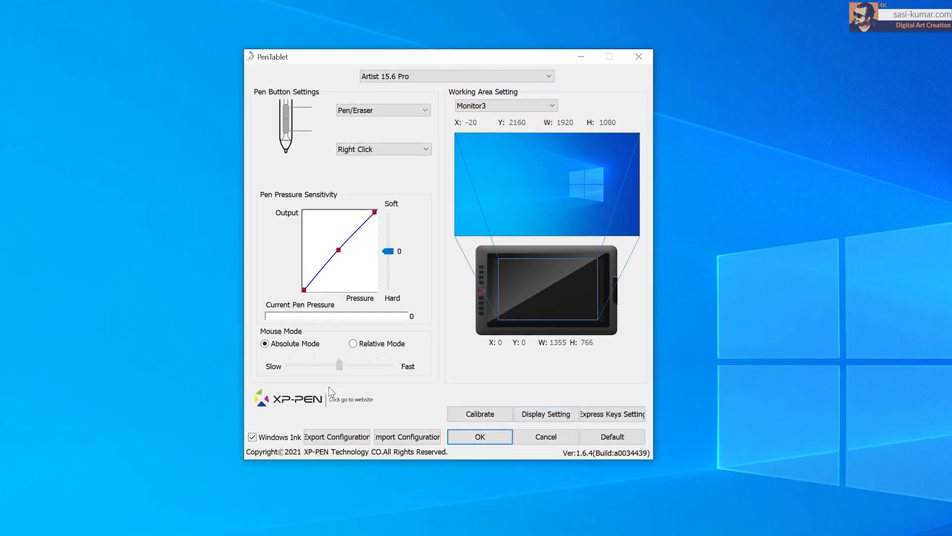
Step: Map the pen working area to Monitor1 [Primary] at 3840×2160 instead of Full Screen
{"action": "left_click", "coordinate": [504, 105]}
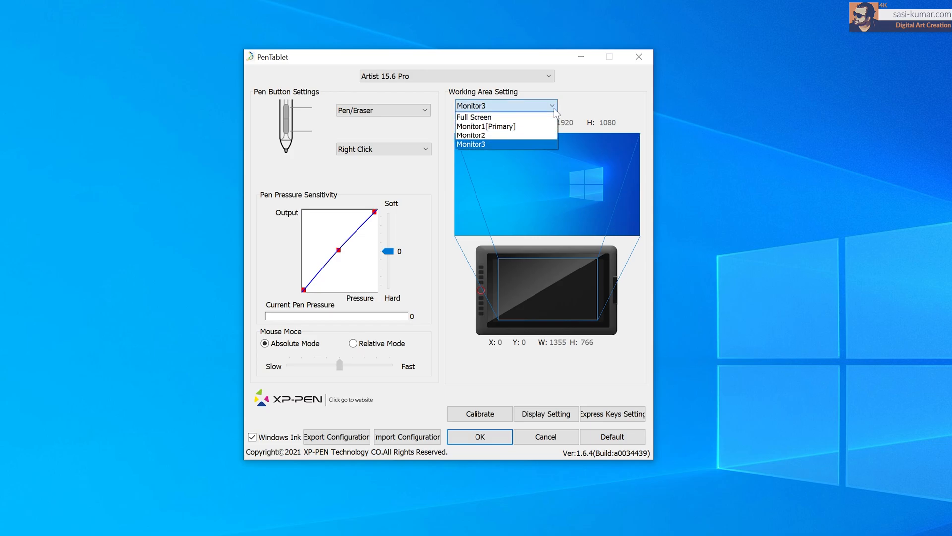
{"action": "left_click", "coordinate": [474, 116]}
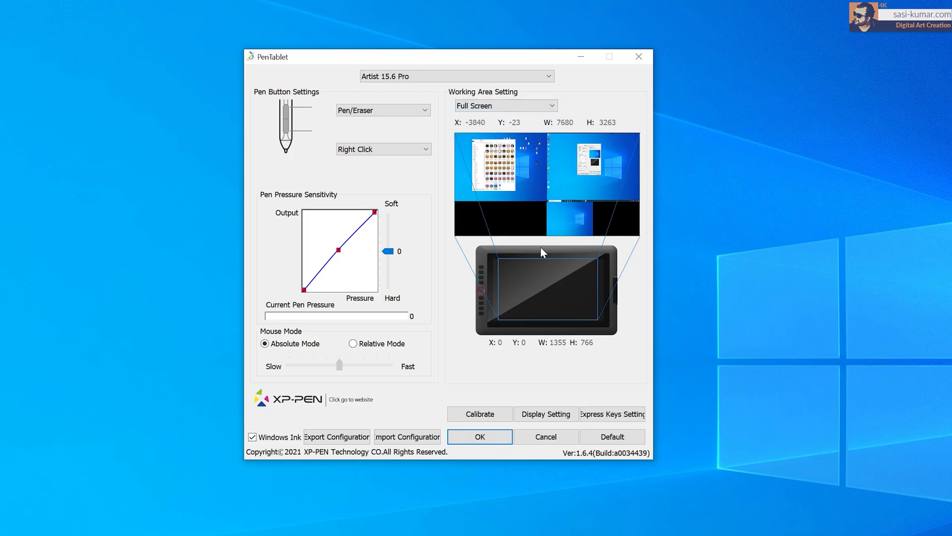
{"action": "mouse_move", "coordinate": [416, 112]}
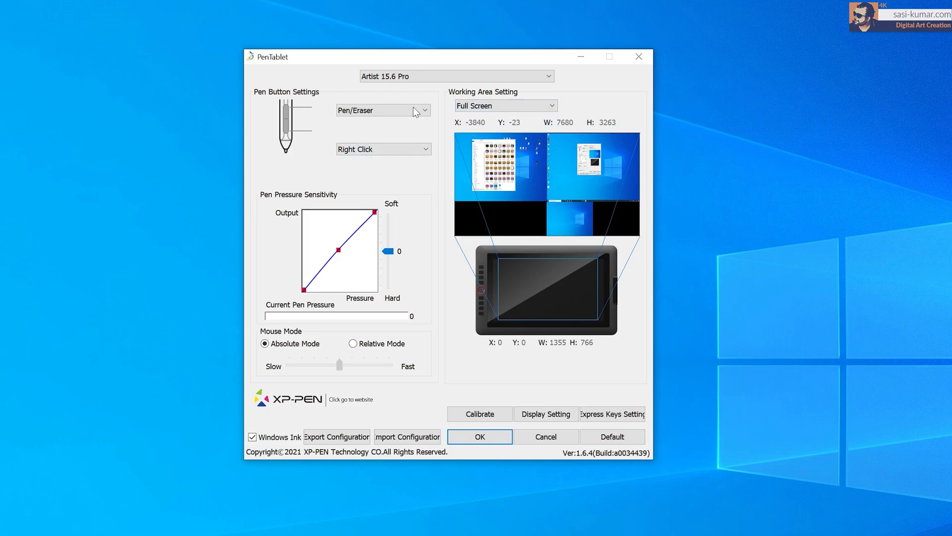
{"action": "mouse_move", "coordinate": [569, 390]}
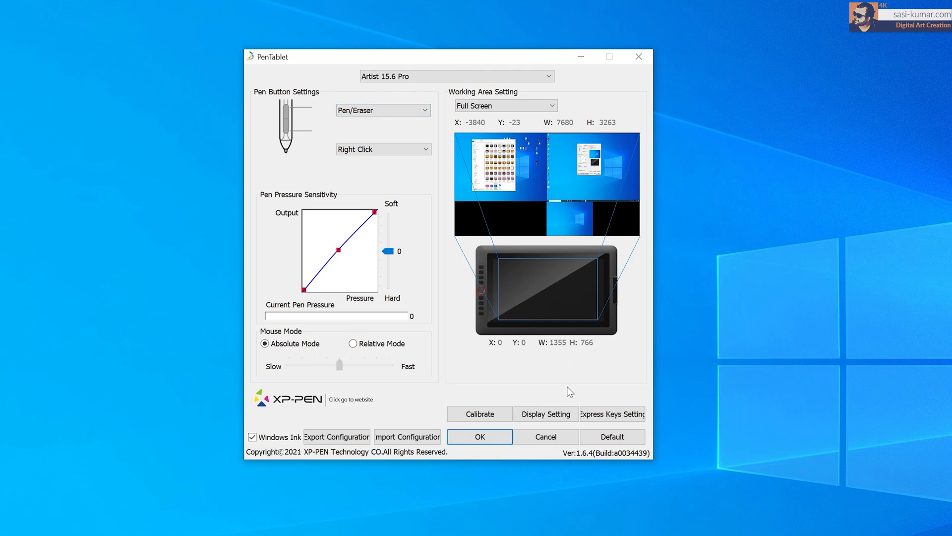
{"action": "left_click", "coordinate": [504, 105]}
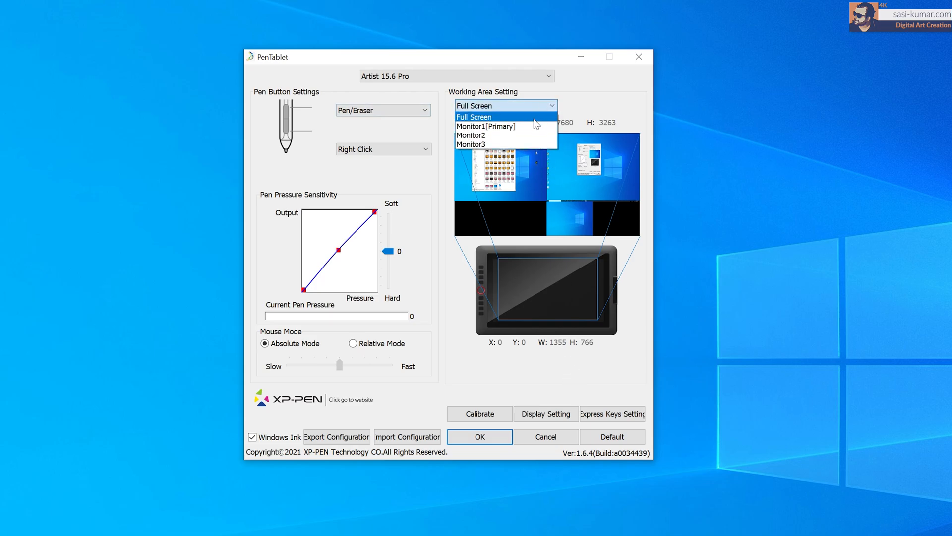
{"action": "left_click", "coordinate": [486, 127]}
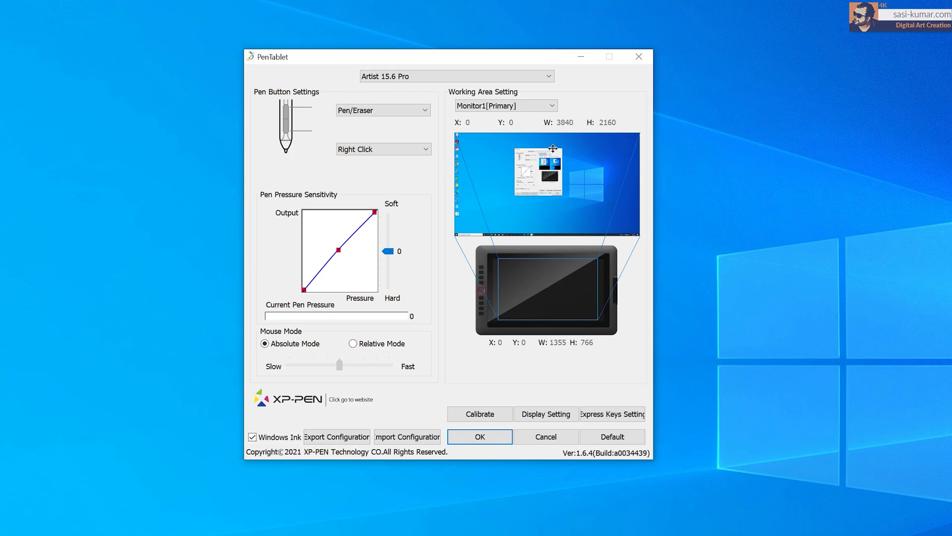
{"action": "left_click", "coordinate": [506, 105]}
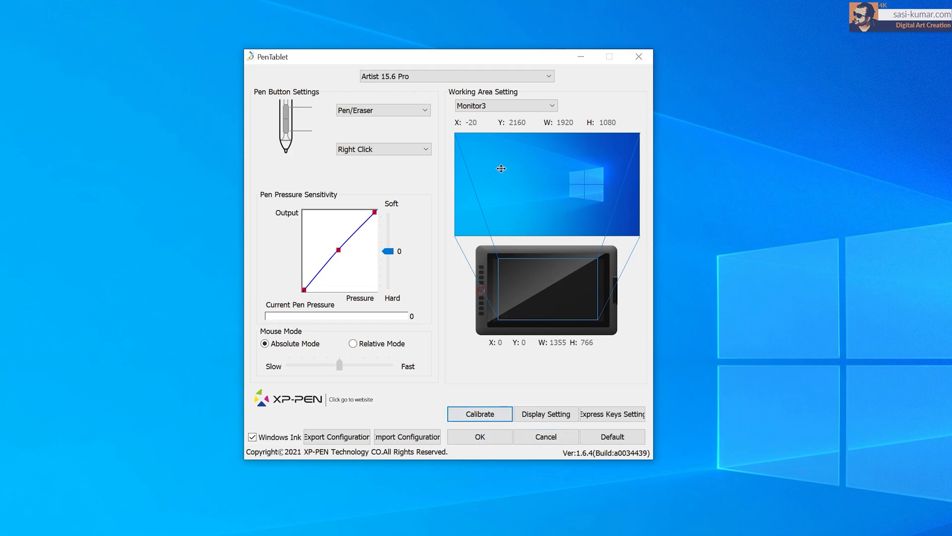
{"action": "left_click", "coordinate": [505, 105]}
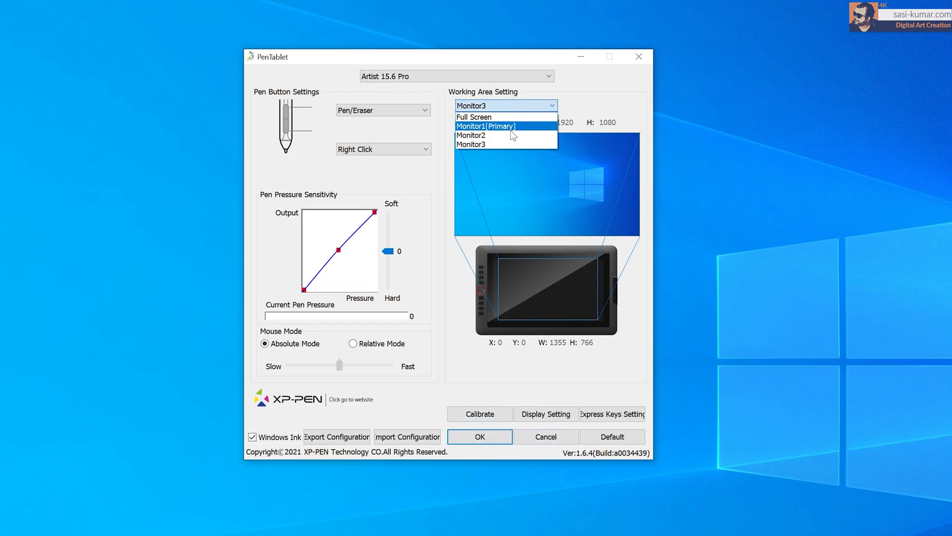
{"action": "left_click", "coordinate": [485, 126]}
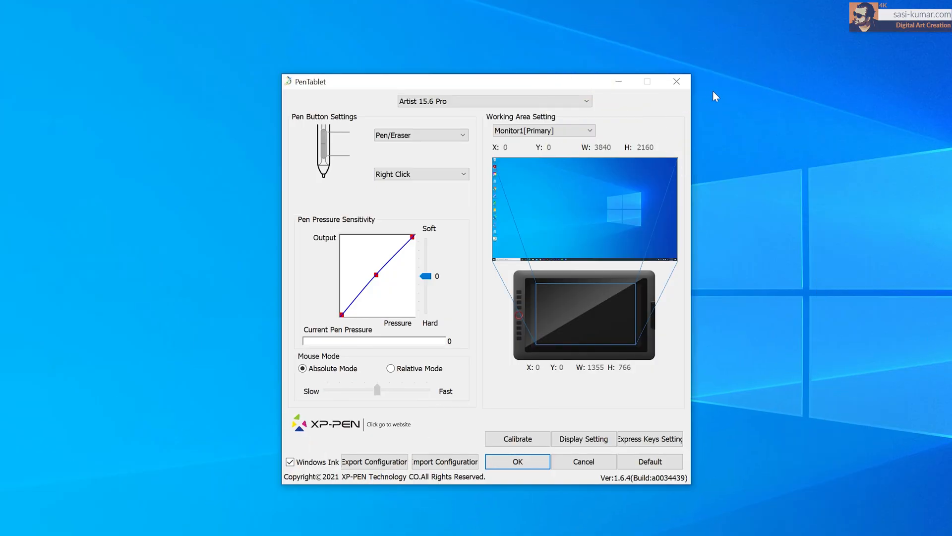
{"action": "left_click", "coordinate": [420, 135]}
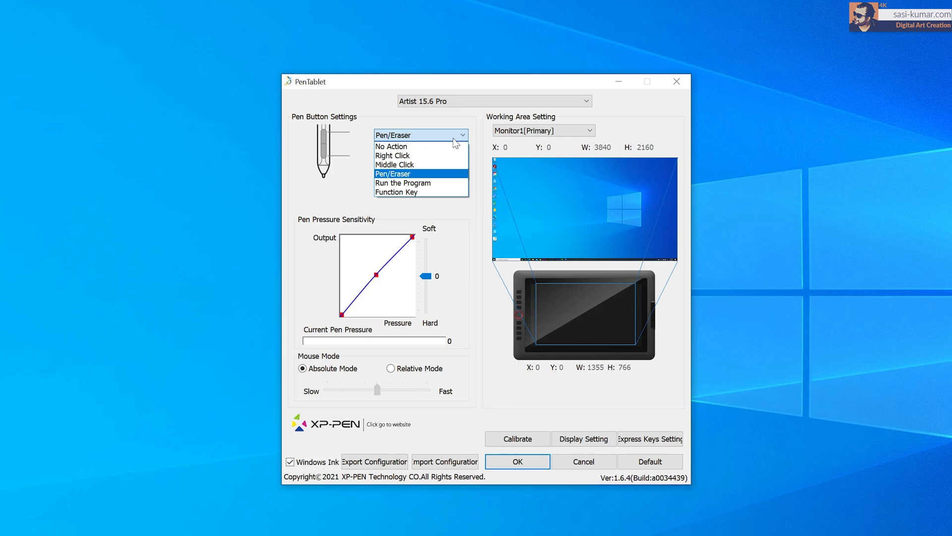
{"action": "left_click", "coordinate": [393, 156]}
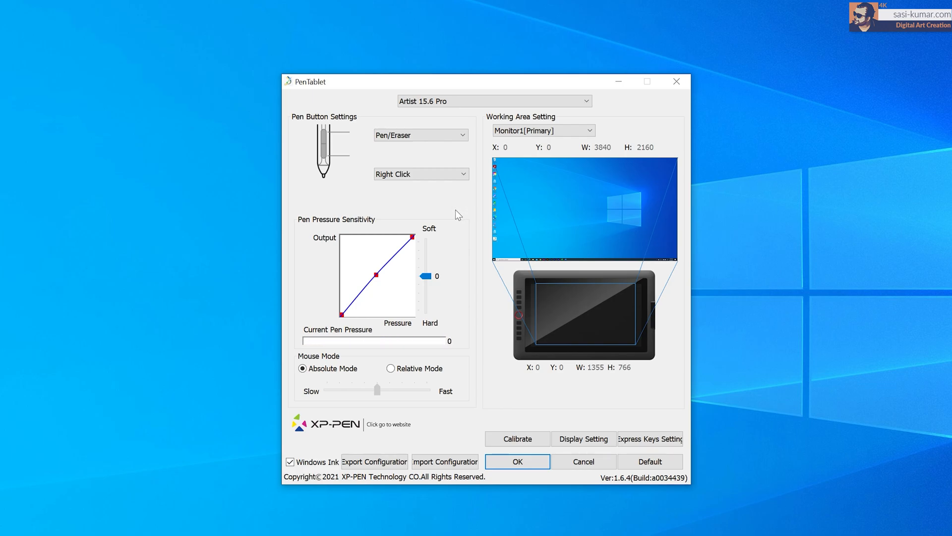
{"action": "mouse_move", "coordinate": [473, 530]}
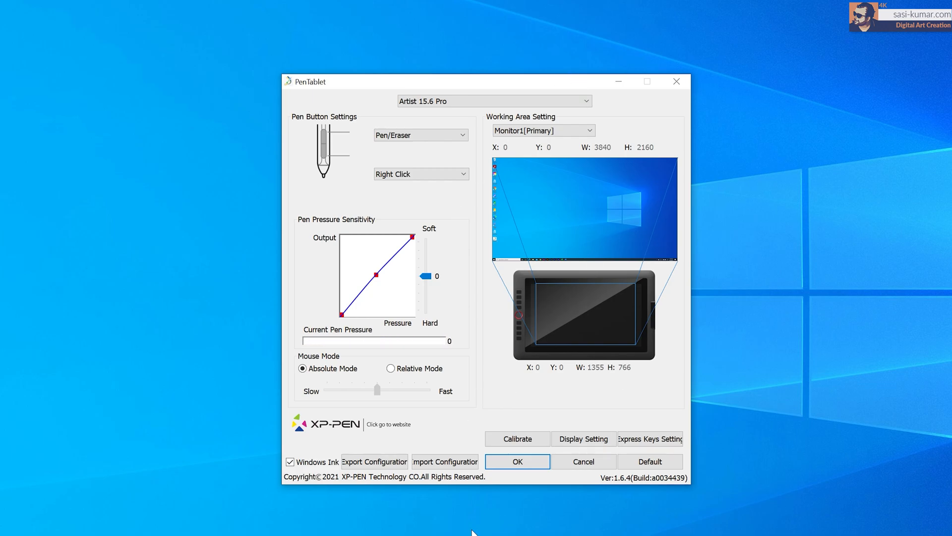
{"action": "mouse_move", "coordinate": [673, 505]}
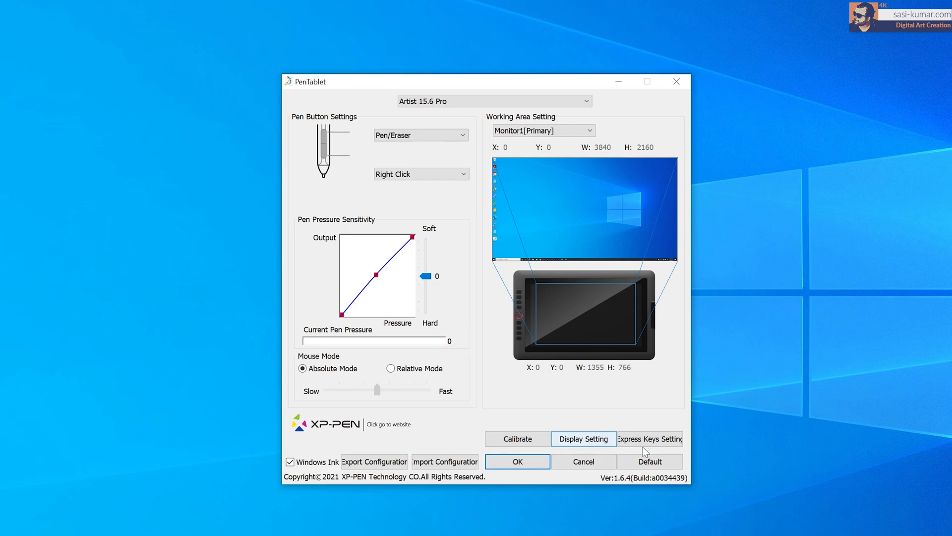
Step: Review express keys K1–K8 without changes, then close the PenTablet driver window
{"action": "left_click", "coordinate": [650, 439]}
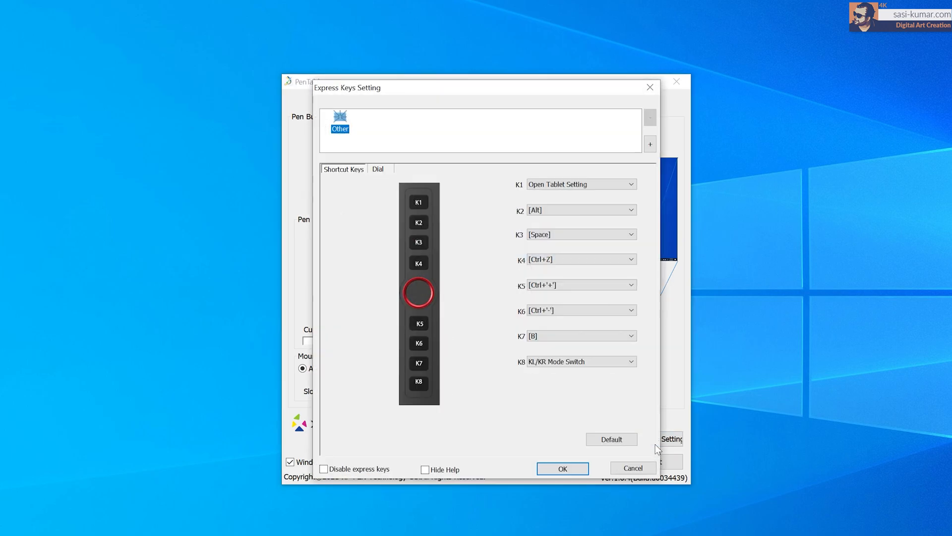
{"action": "mouse_move", "coordinate": [421, 419]}
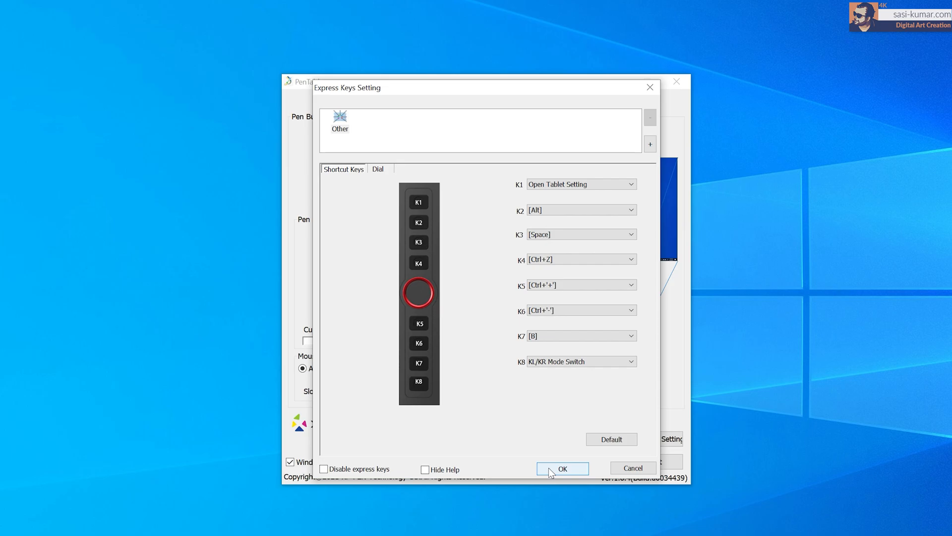
{"action": "left_click", "coordinate": [560, 469]}
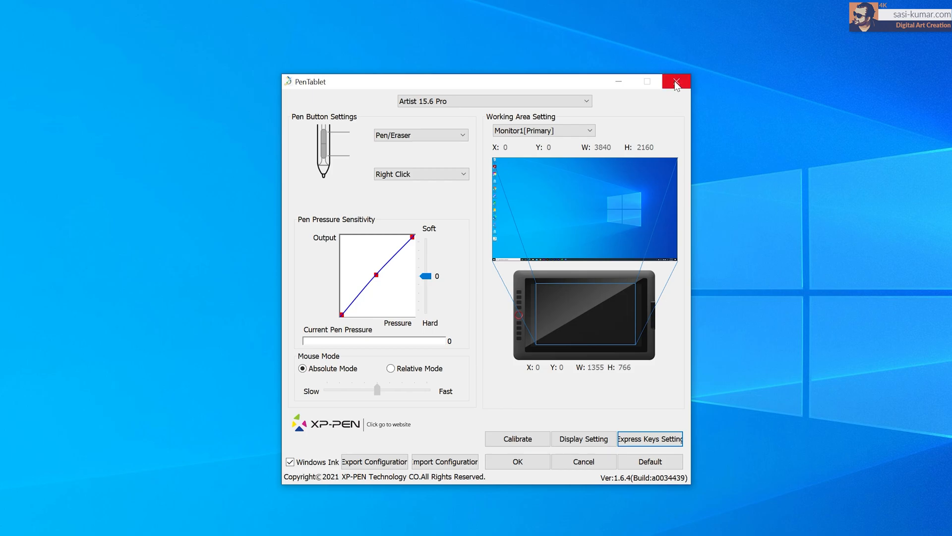
{"action": "left_click", "coordinate": [676, 81]}
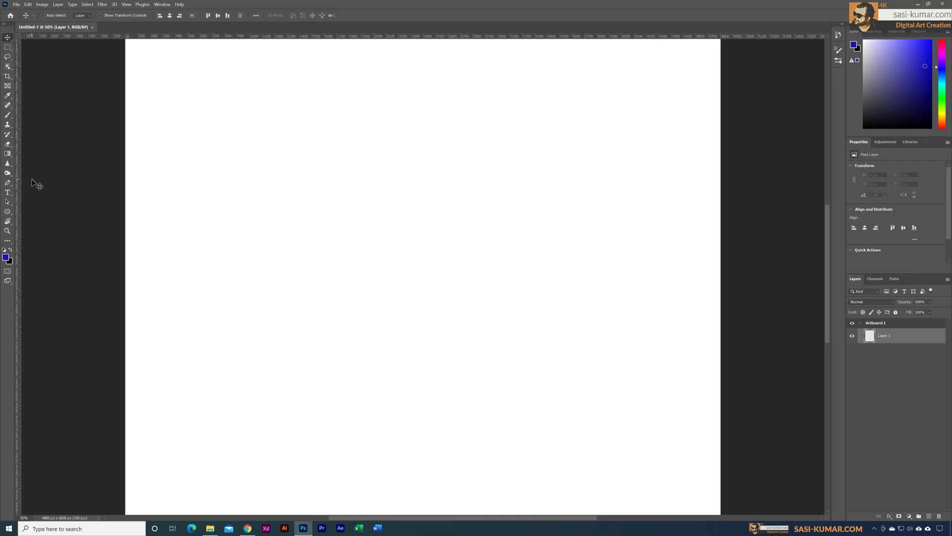
Step: Set Photoshop's foreground colour to red in the Color Picker
{"action": "left_click", "coordinate": [8, 116]}
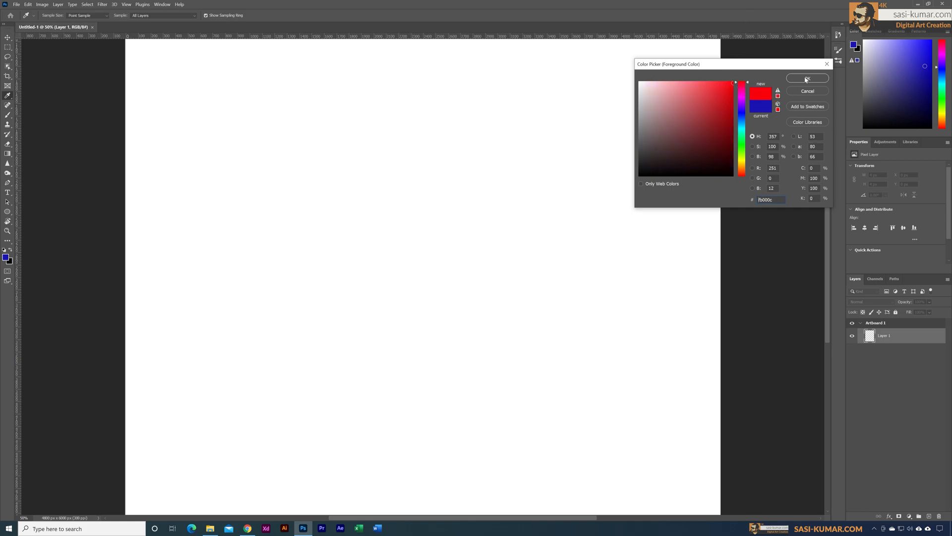
{"action": "left_click", "coordinate": [807, 79]}
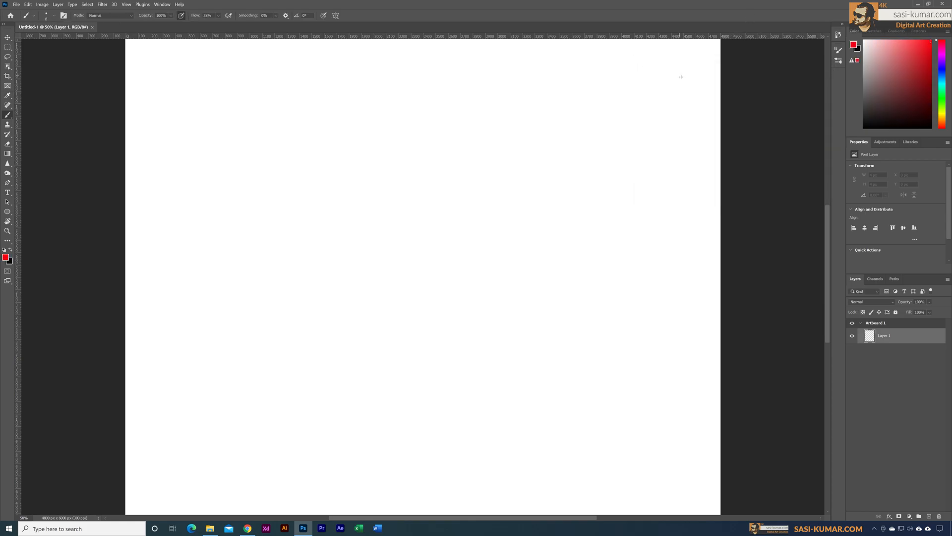
{"action": "mouse_move", "coordinate": [232, 181]}
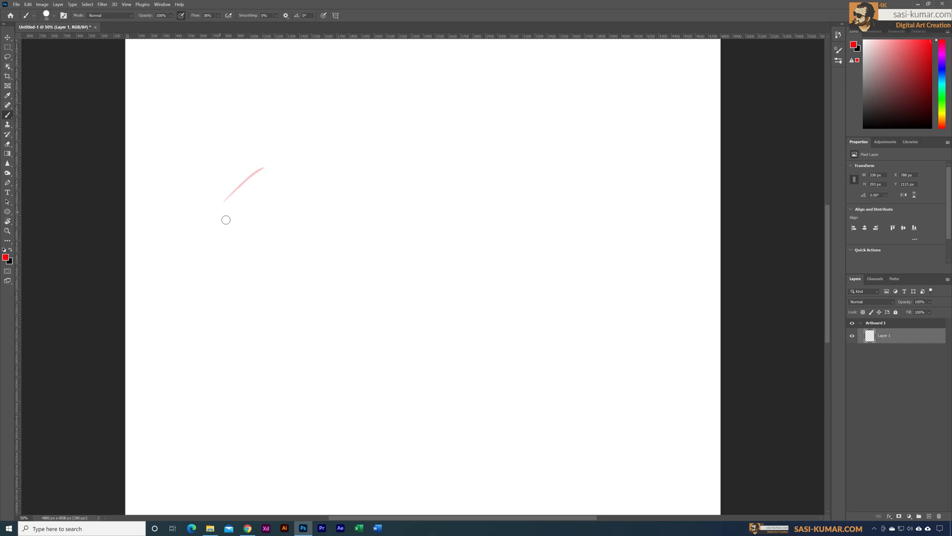
{"action": "mouse_move", "coordinate": [228, 251]}
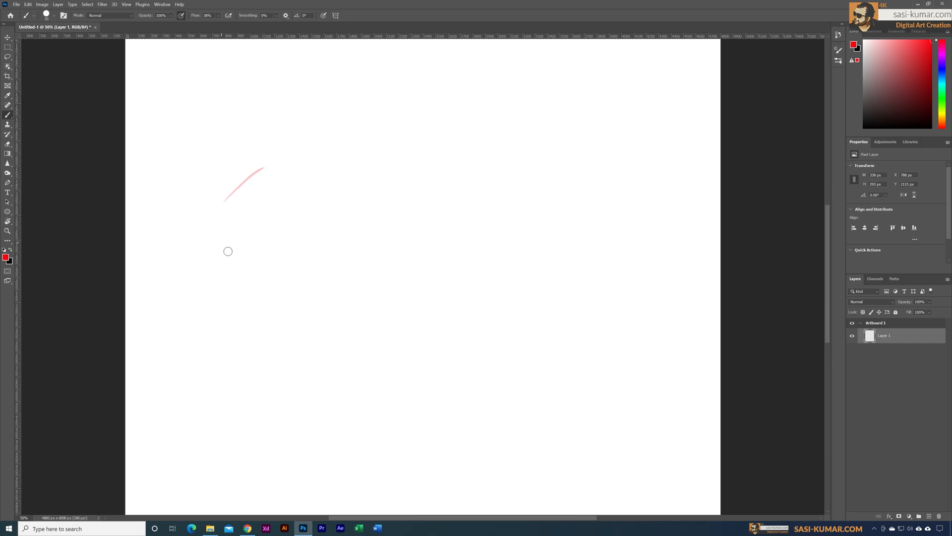
{"action": "mouse_move", "coordinate": [228, 224]}
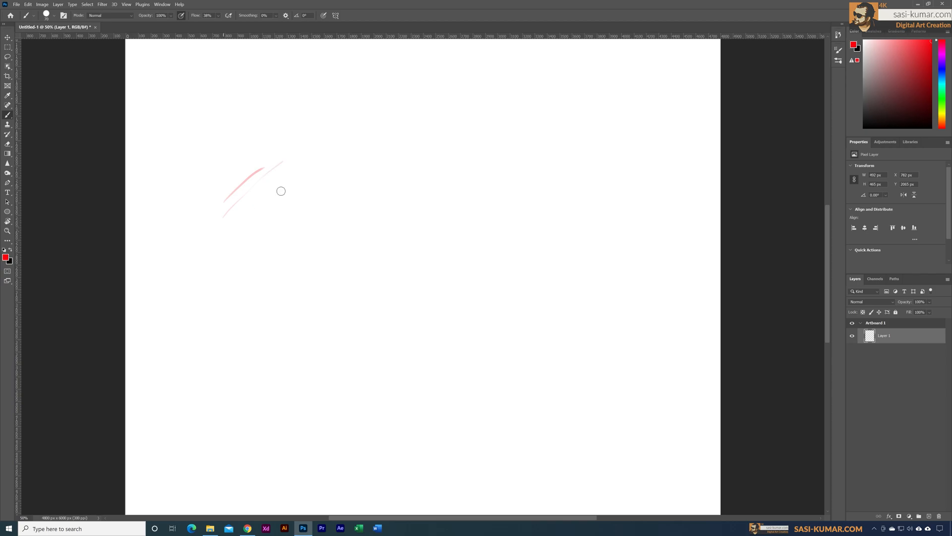
Step: Paint a light-pressure red line, a long bold stroke and an overlapping scribble patch
{"action": "left_click_drag", "start_coordinate": [281, 191], "coordinate": [235, 255]}
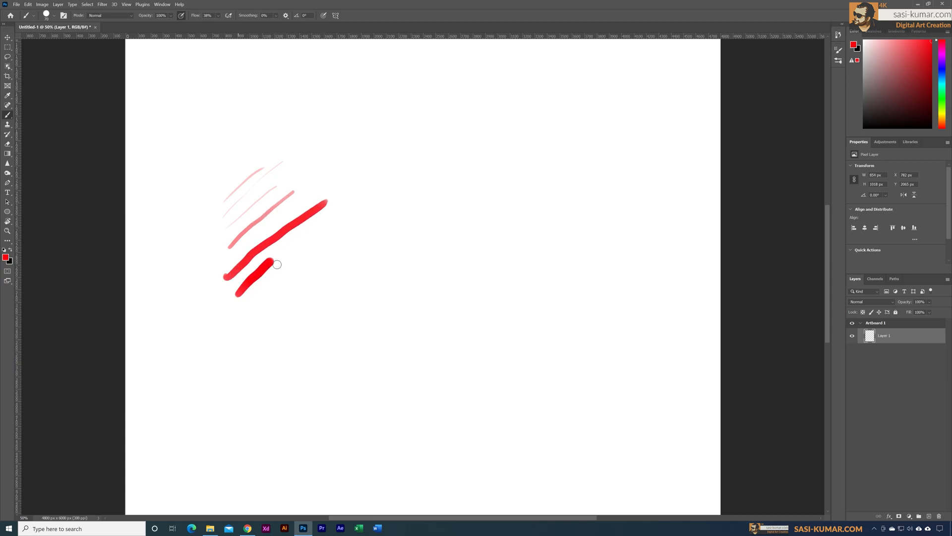
{"action": "left_click_drag", "start_coordinate": [264, 265], "coordinate": [435, 174]}
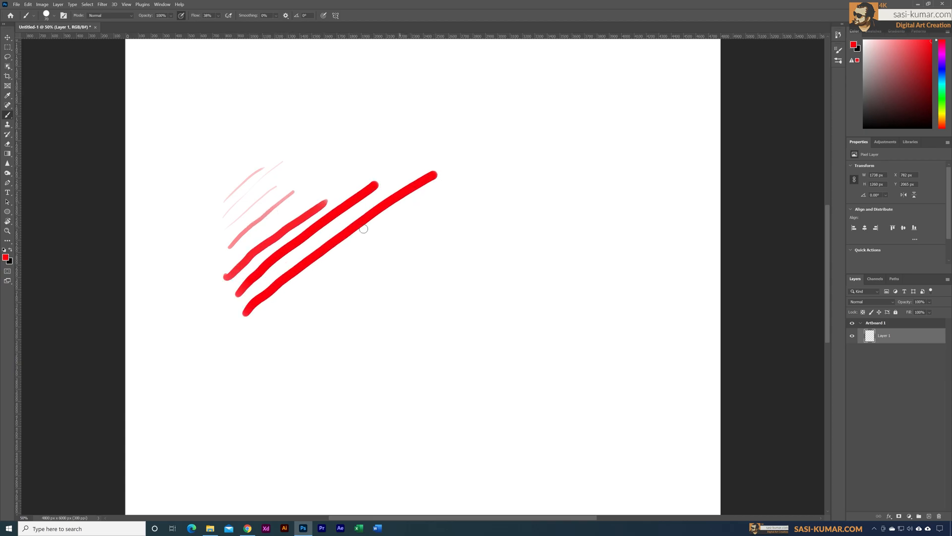
{"action": "left_click_drag", "start_coordinate": [295, 292], "coordinate": [307, 340]}
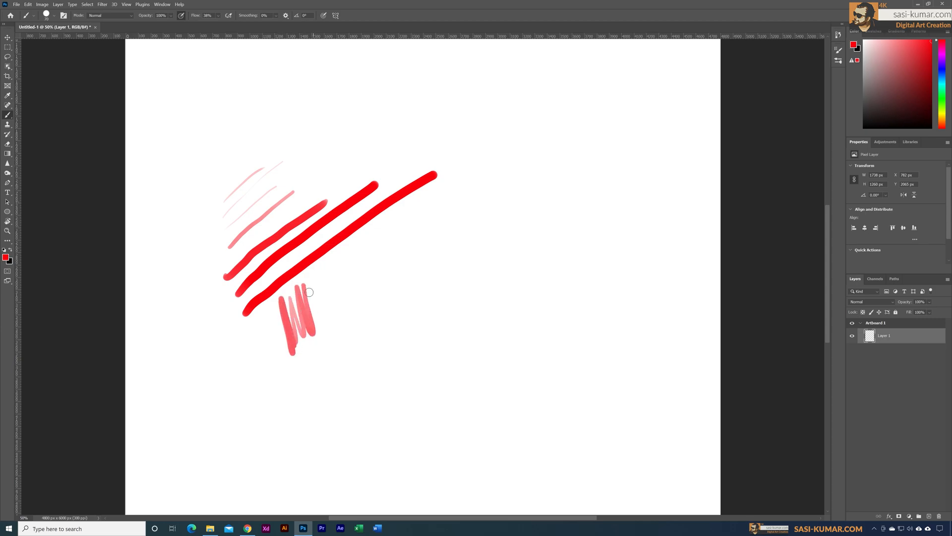
{"action": "left_click_drag", "start_coordinate": [316, 298], "coordinate": [279, 328]}
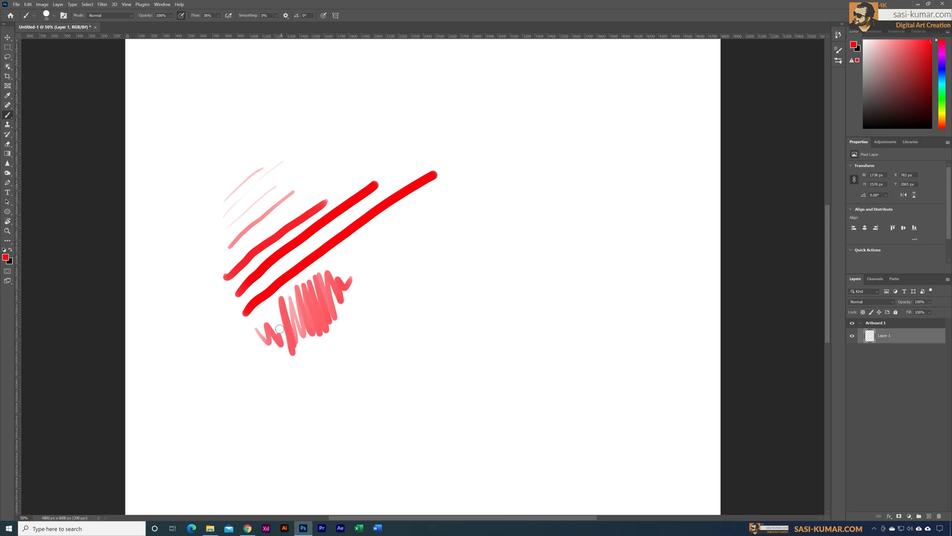
{"action": "left_click_drag", "start_coordinate": [279, 328], "coordinate": [333, 352]}
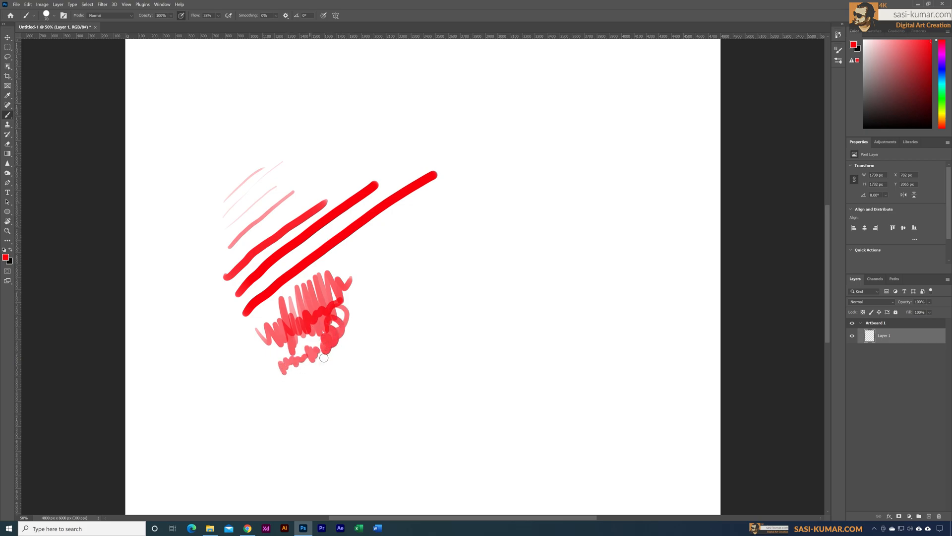
Step: Add a wavy stroke, a zigzag line and a long curve toward the lower right
{"action": "left_click_drag", "start_coordinate": [324, 357], "coordinate": [421, 246]}
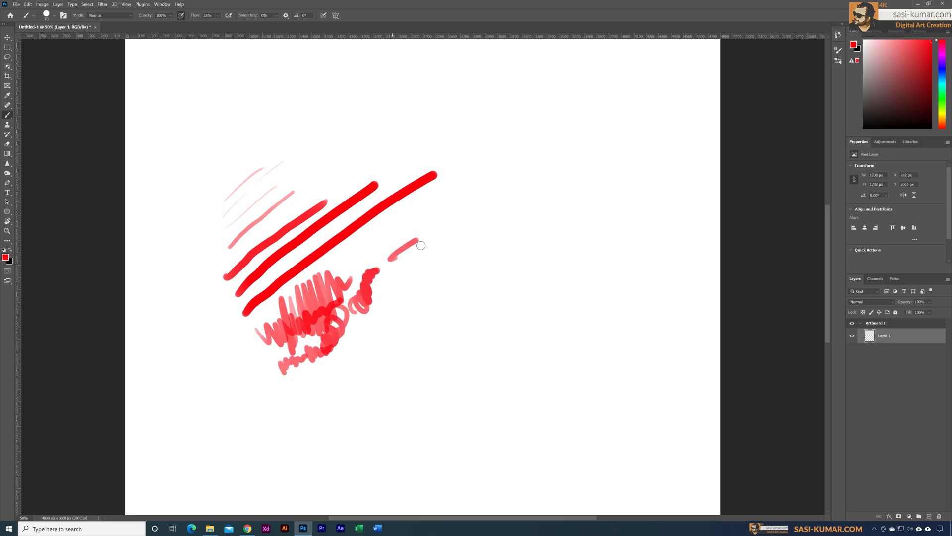
{"action": "left_click_drag", "start_coordinate": [421, 244], "coordinate": [325, 269]}
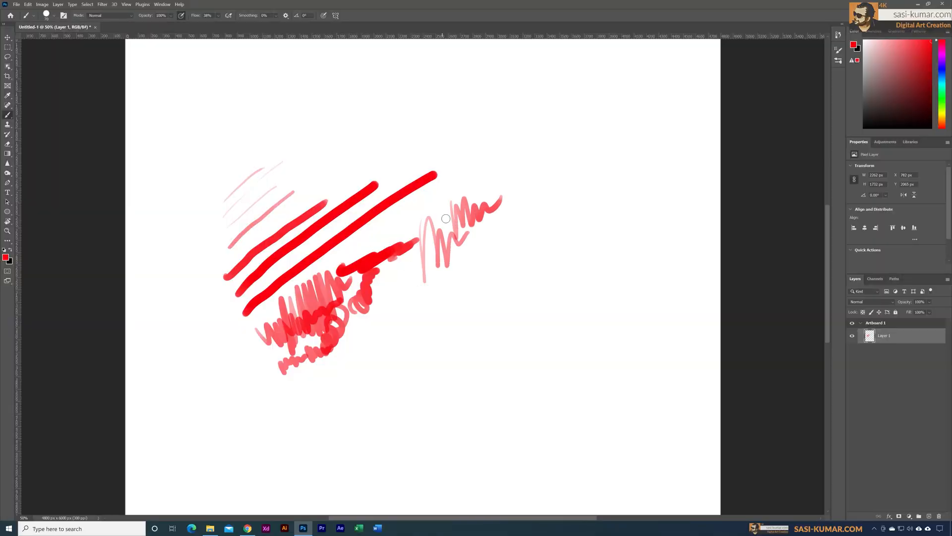
{"action": "mouse_move", "coordinate": [214, 42]}
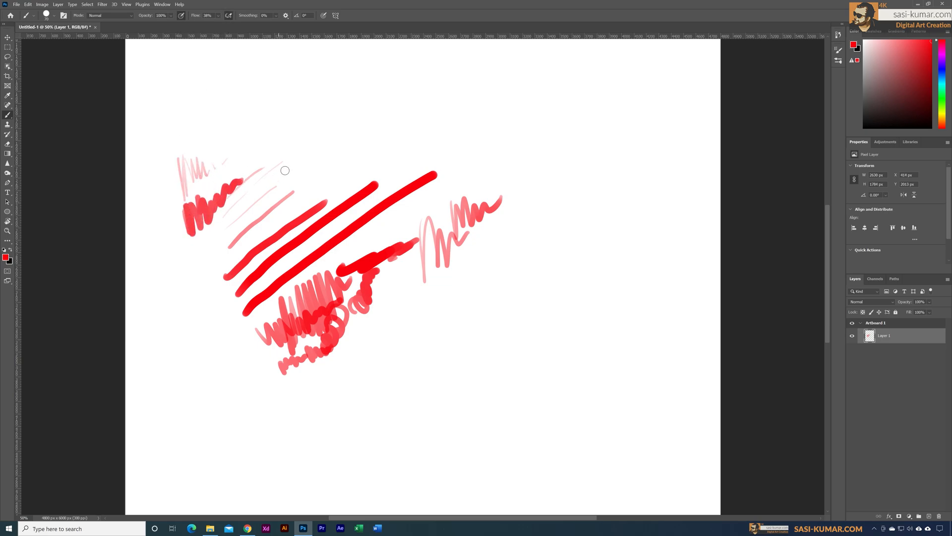
{"action": "left_click_drag", "start_coordinate": [322, 417], "coordinate": [647, 254]}
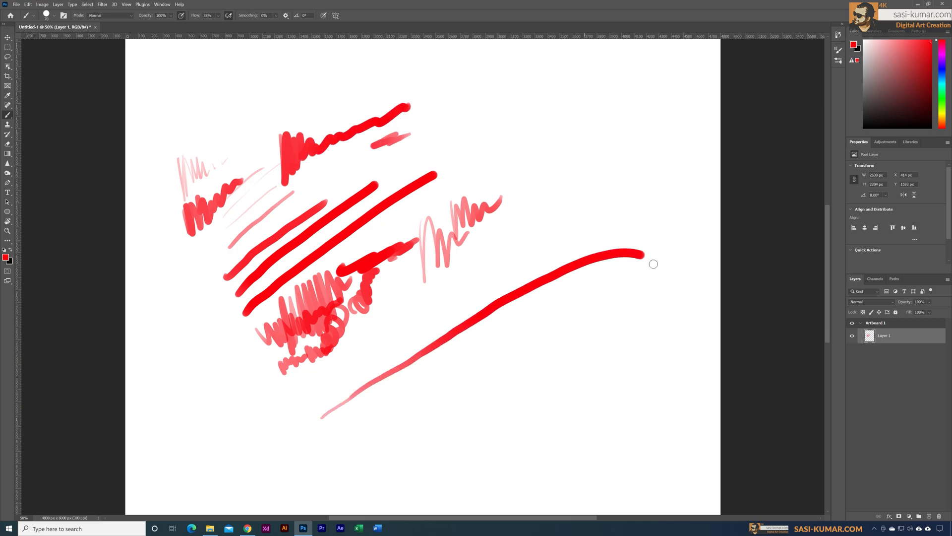